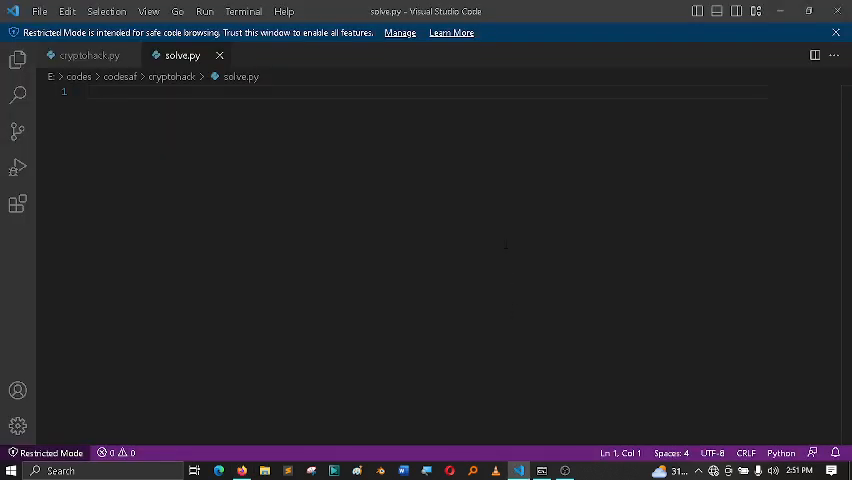
- Add the ciphertext 'IFBWZ TDBMF BCTPSC FNEFS' as a # comment on line 1 of solve.py
{"action": "type", "text": "IFBWZ TDBMF BCTPSC FNEFS"}
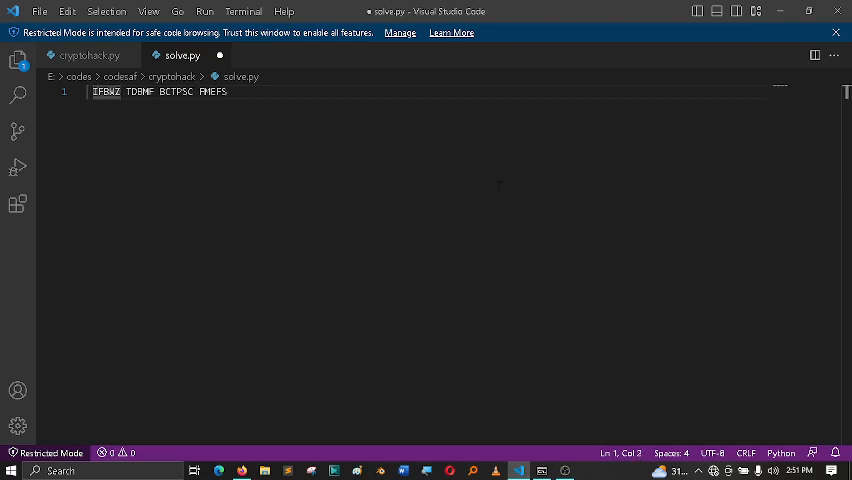
{"action": "type", "text": "#"}
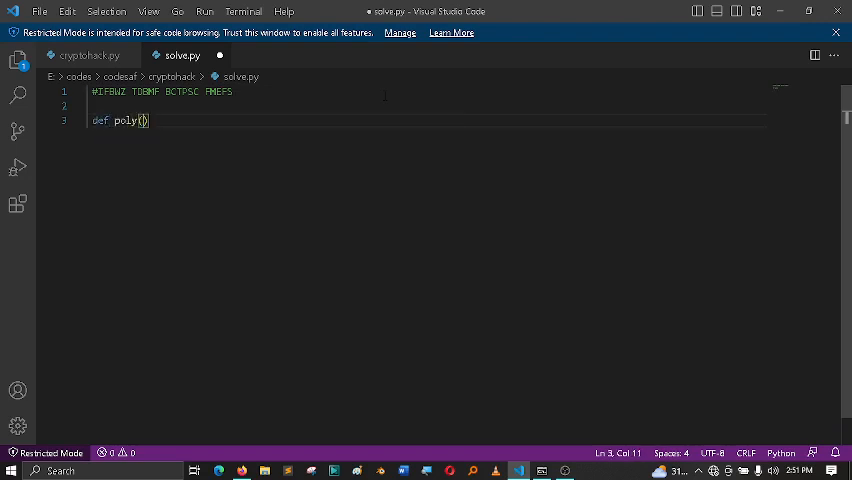
- Write the signature def poly(plain:str,key:int) -> str: and start its body
{"action": "type", "text": "plain:s"}
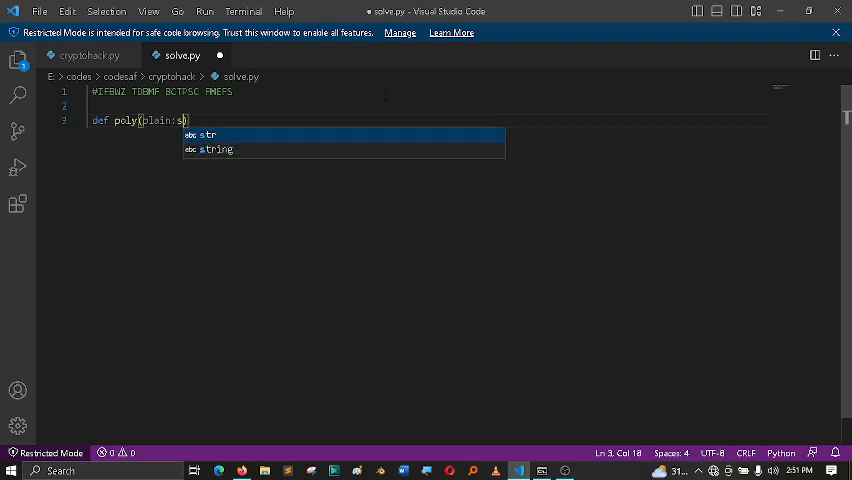
{"action": "type", "text": "tr,key)"}
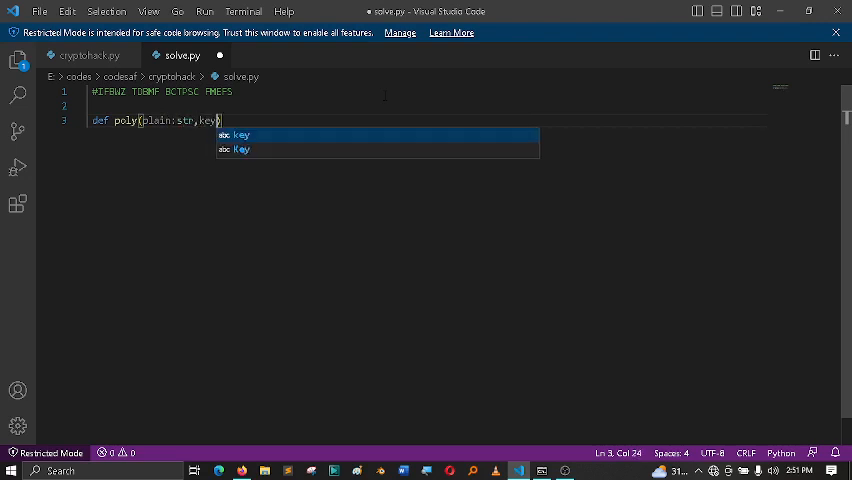
{"action": "type", "text": ":int) -> str"}
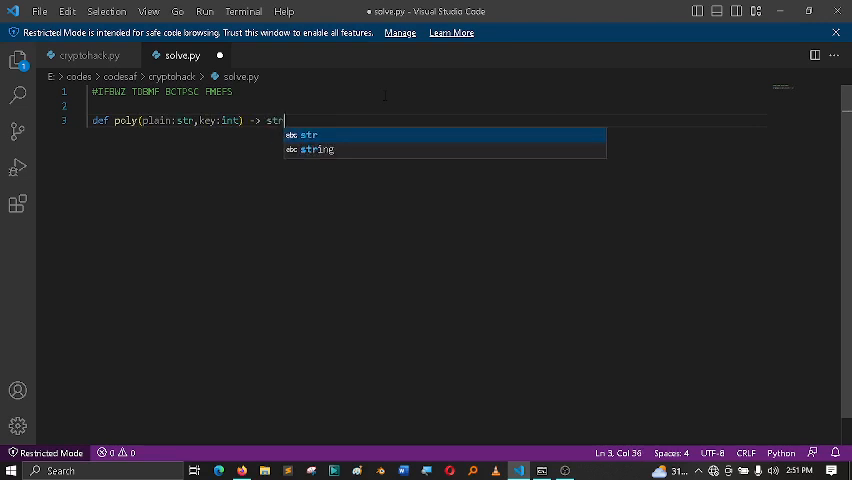
{"action": "type", "text": ":"}
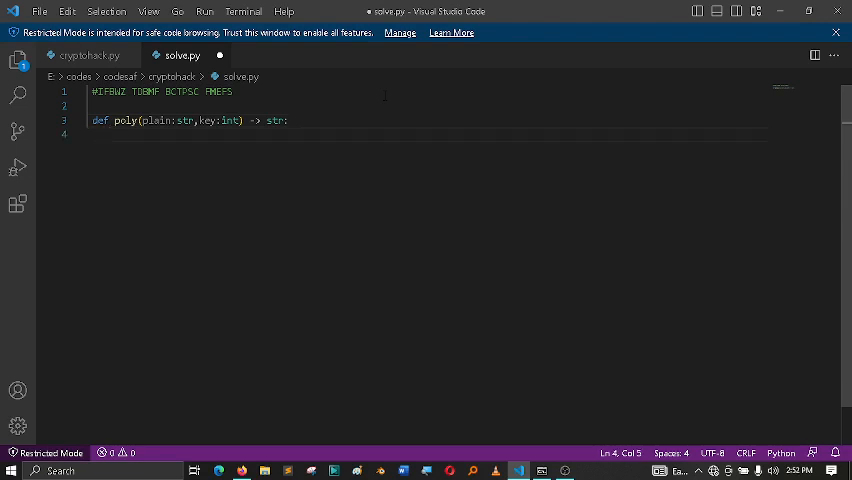
- Assign plain,charset=plain.lower(),{} as the first line of poly's body
{"action": "type", "text": "plain"}
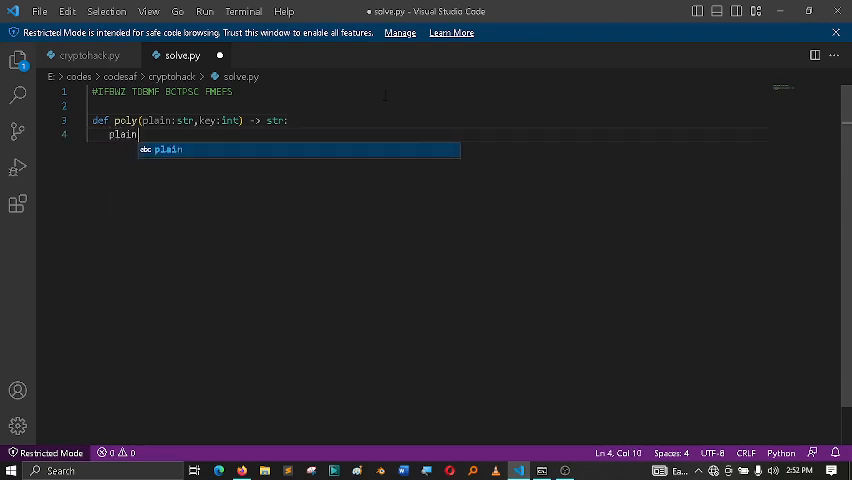
{"action": "type", "text": "=plain."}
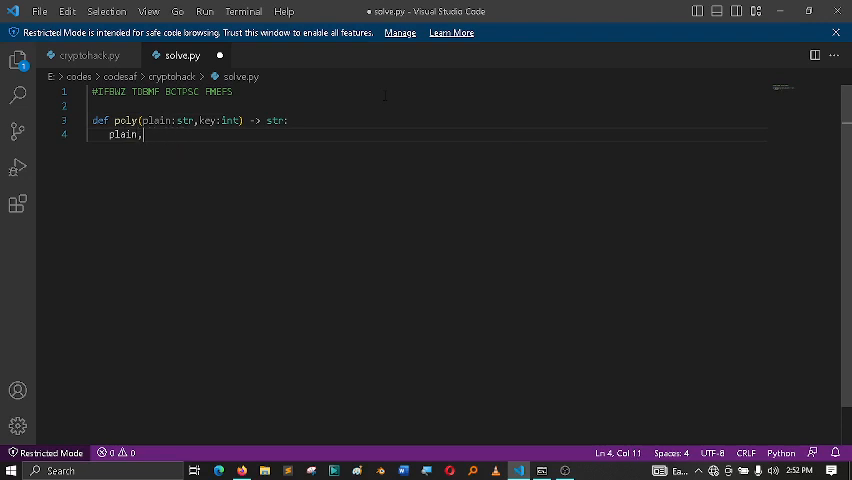
{"action": "type", "text": "charset,"}
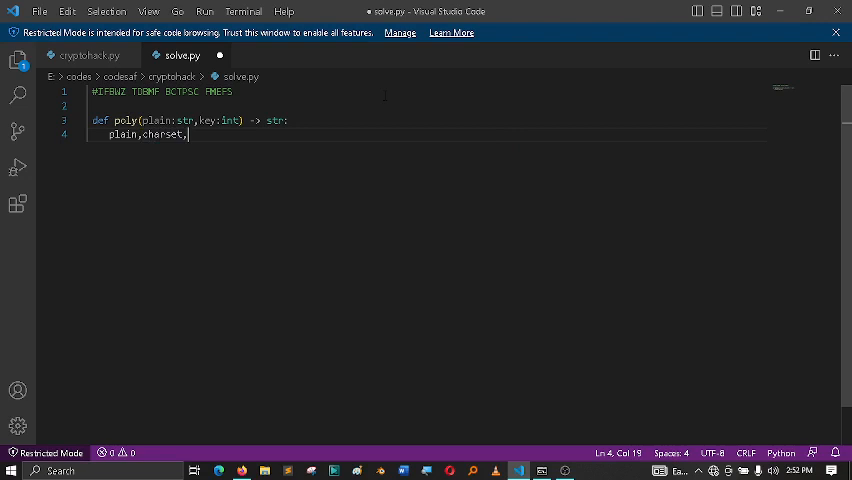
{"action": "type", "text": "=plain"}
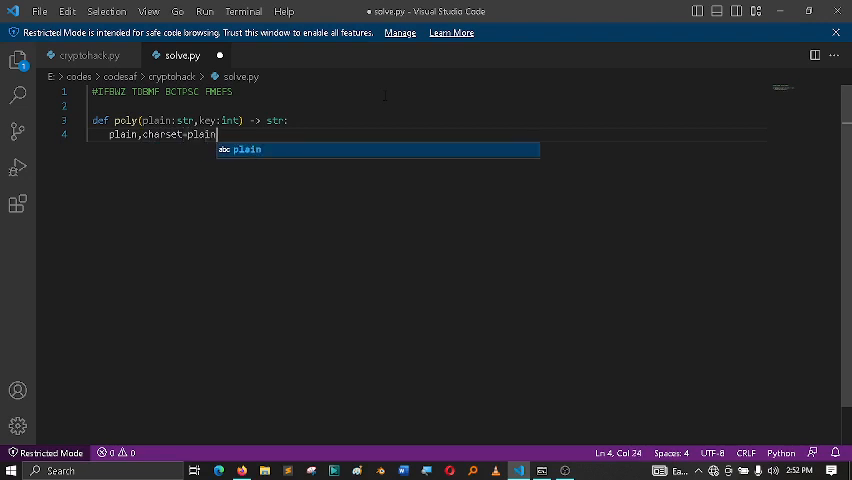
{"action": "type", "text": ".lower(),"}
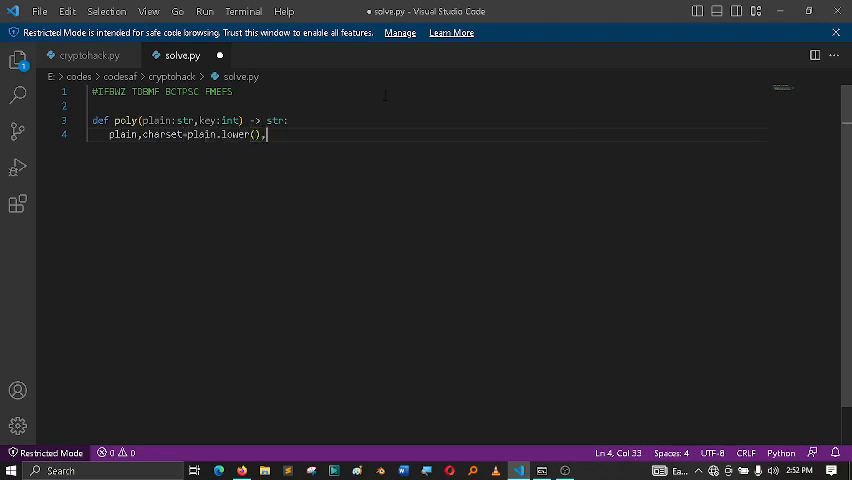
{"action": "type", "text": "{}"}
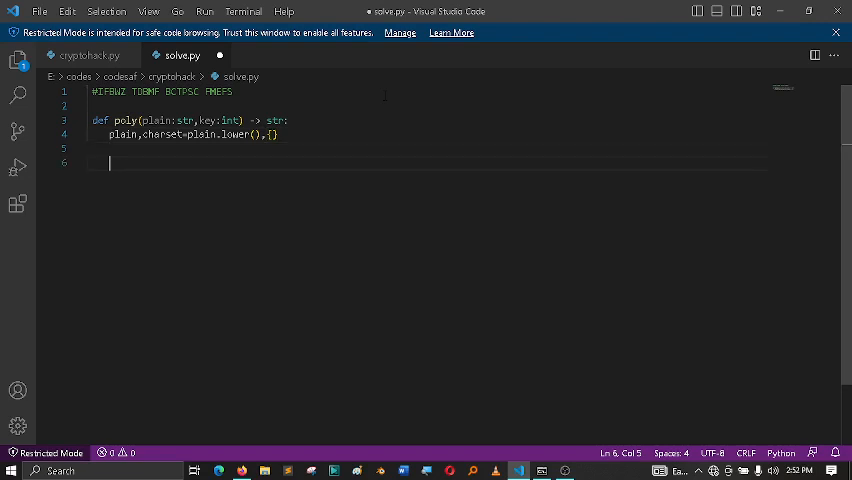
- Set letters=string.ascii_lowercase, add import string on line 2, and begin a for loop
{"action": "type", "text": "letters=stri"}
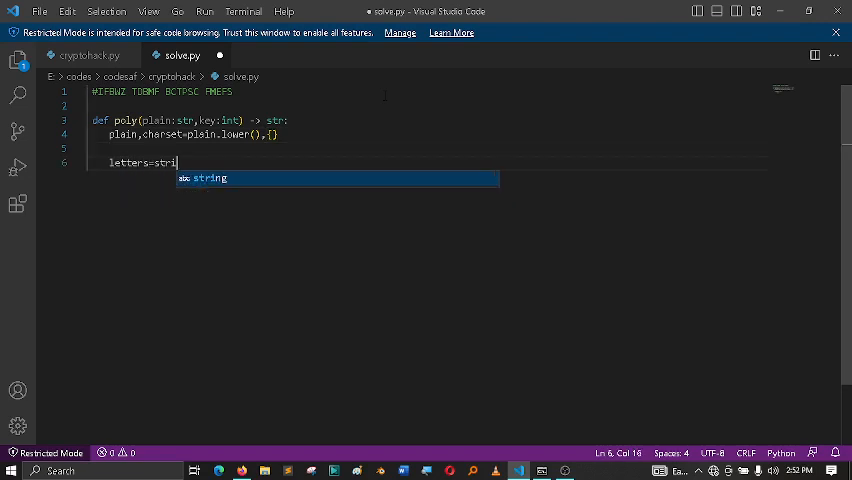
{"action": "type", "text": "ng.ascii"}
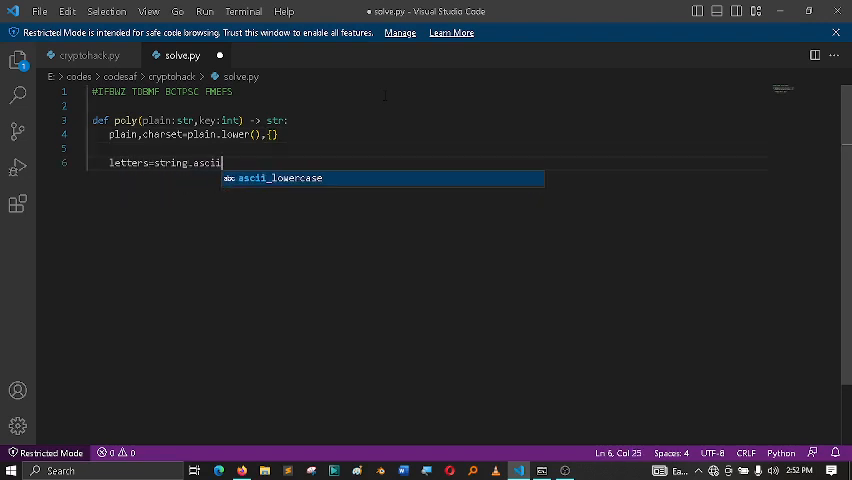
{"action": "type", "text": "_lowercase"}
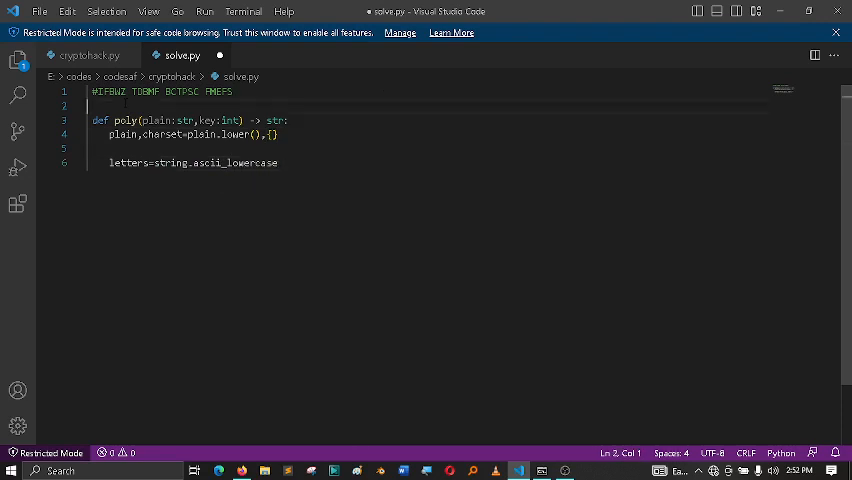
{"action": "type", "text": "import string"}
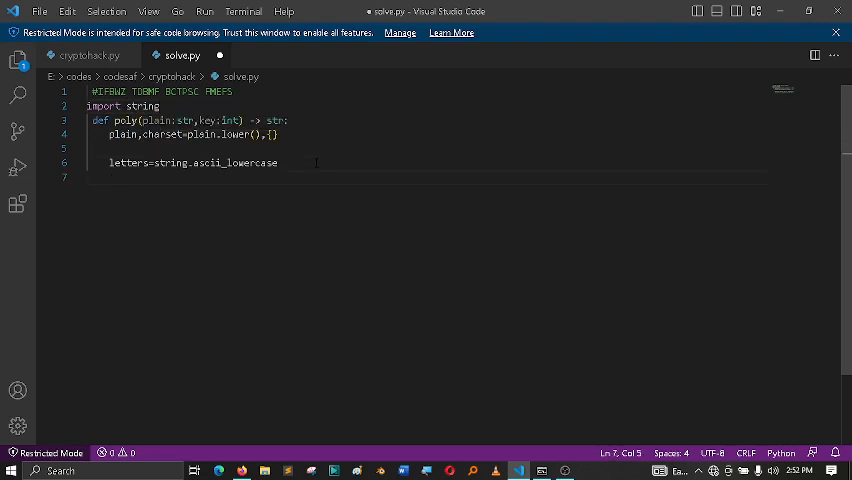
{"action": "type", "text": "for i in range"}
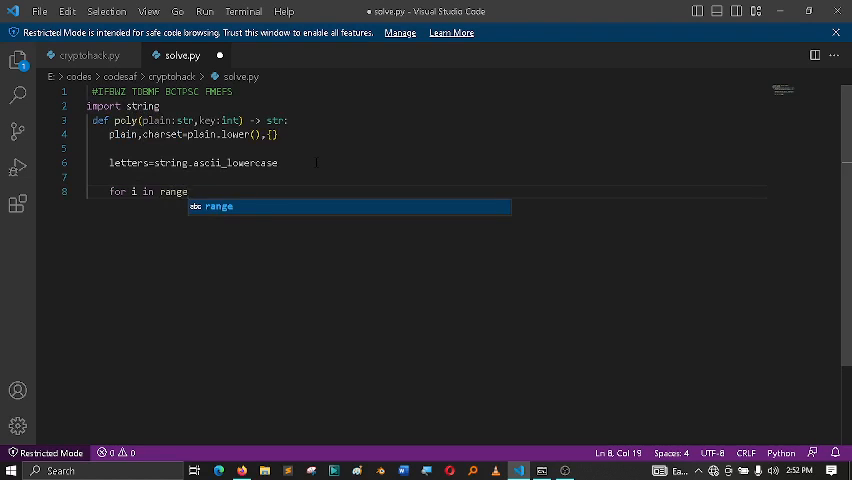
- Loop over range(len(letters)) and update charset with letters[i-key] mapped to letters[i]
{"action": "type", "text": "(len[letters)):"}
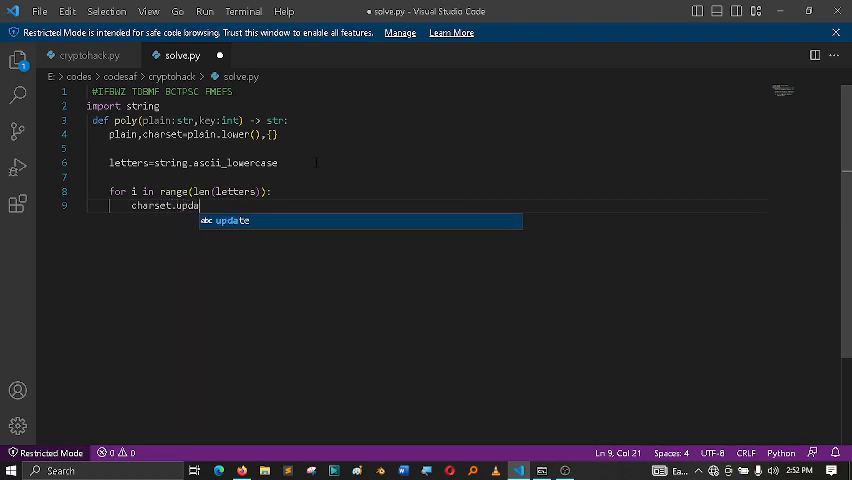
{"action": "type", "text": "te({letters[i]})"}
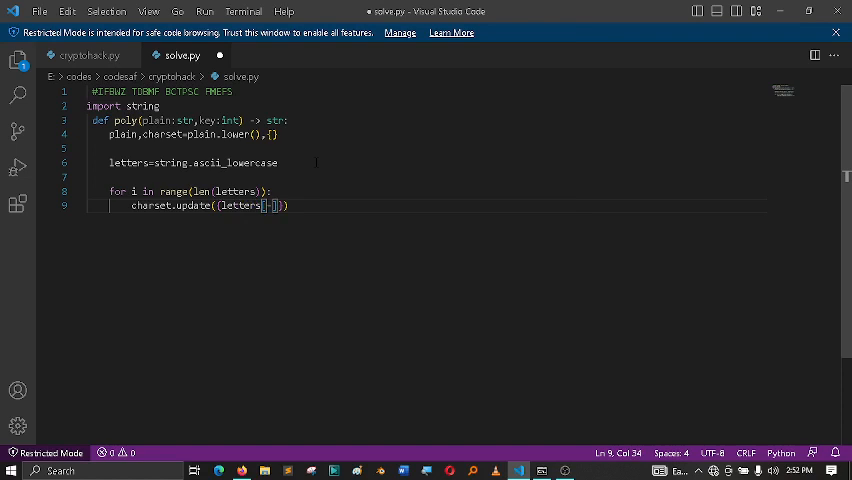
{"action": "type", "text": "-key"}
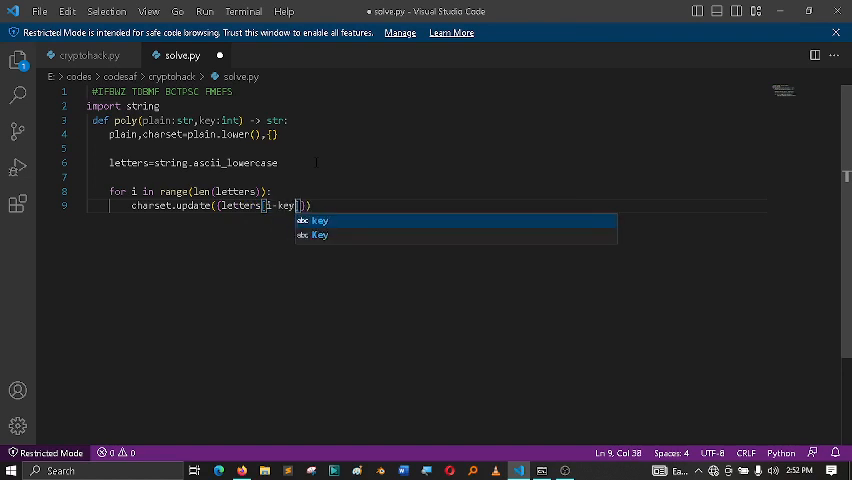
{"action": "type", "text": ":"}
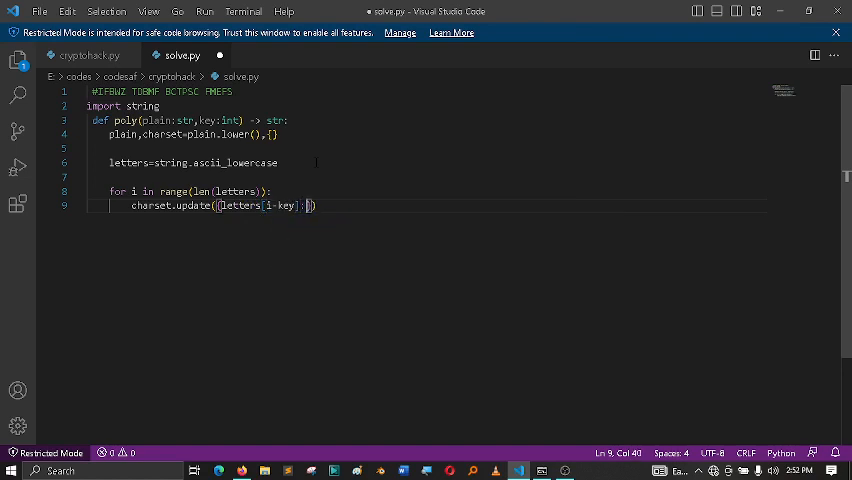
{"action": "type", "text": "letters[i"}
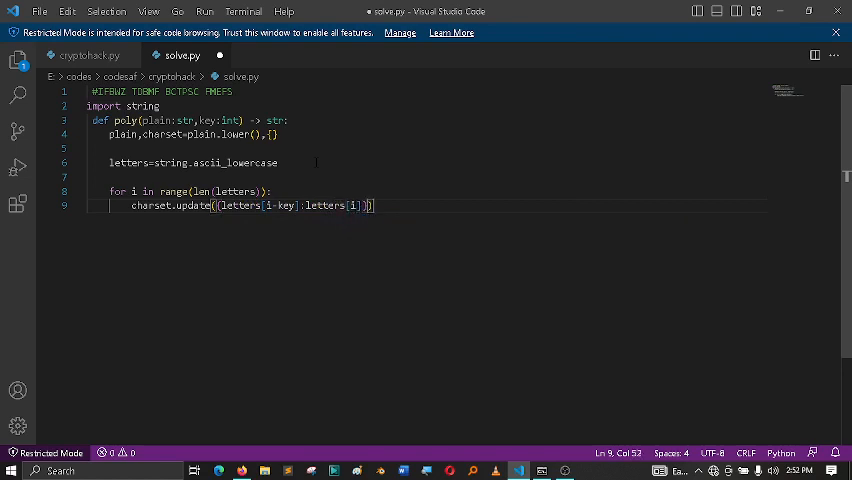
- Add a second charset.update mapping letters[i] back to letters[i-key]
{"action": "type", "text": "charset."}
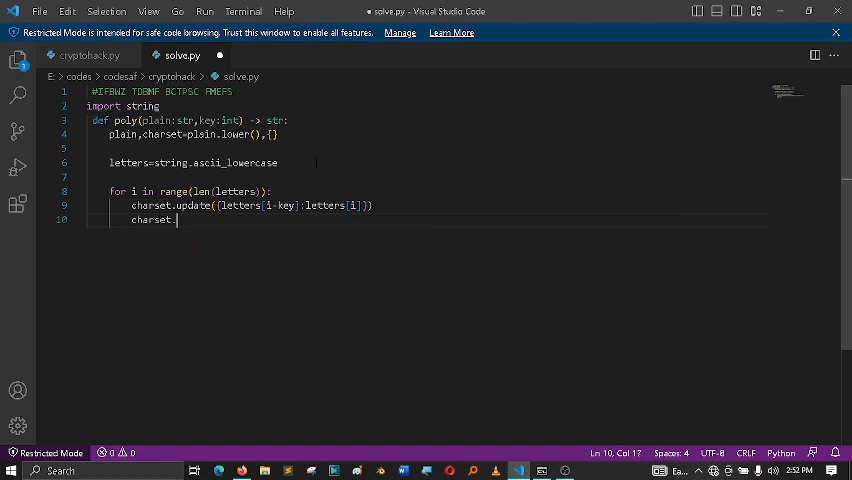
{"action": "type", "text": "update({letters[i"}
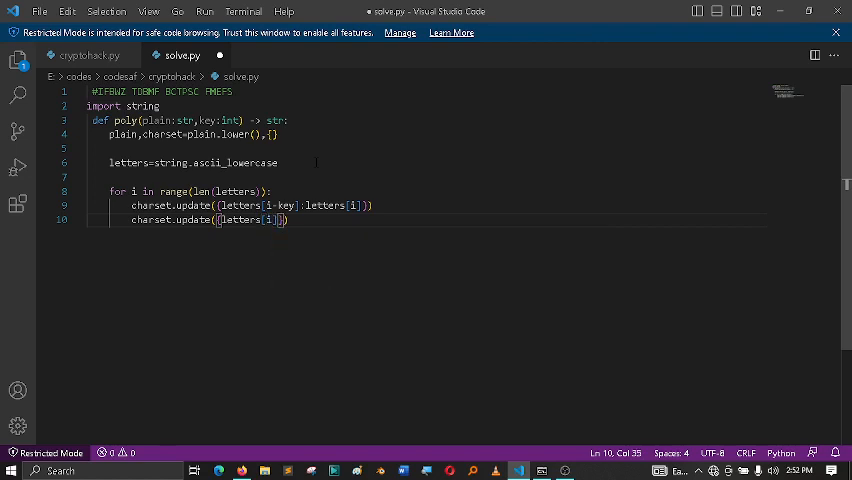
{"action": "type", "text": ":letter"}
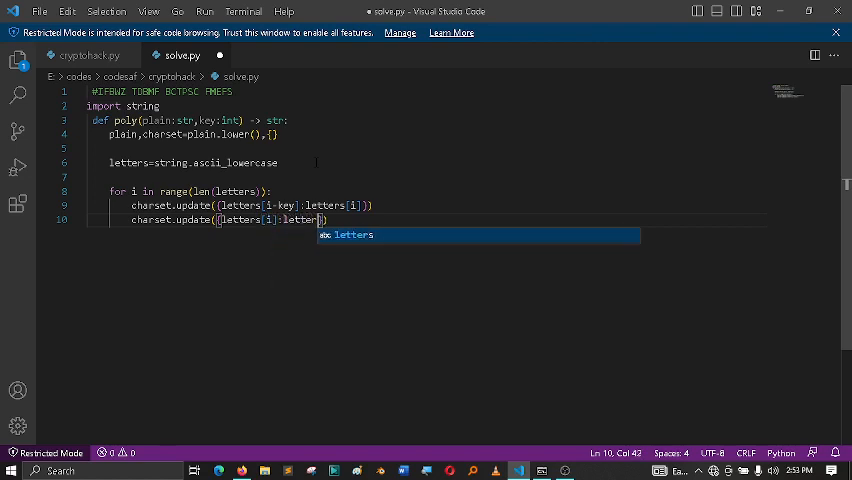
{"action": "type", "text": "i-key"}
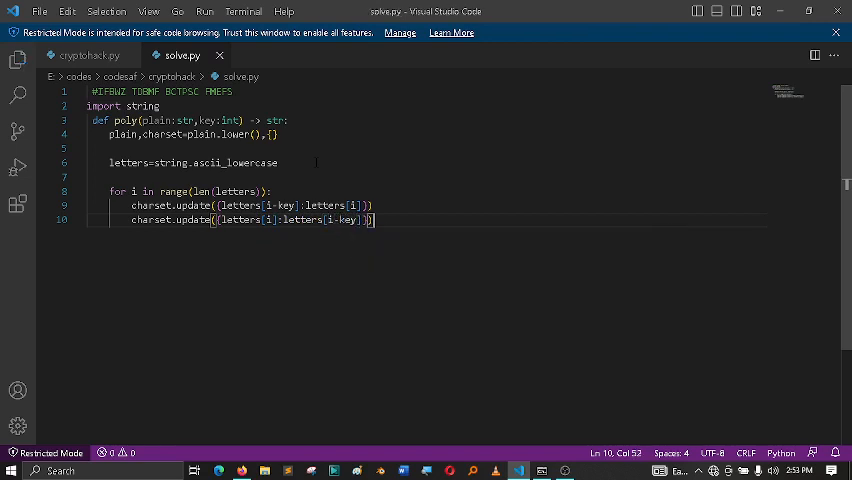
{"action": "key", "text": "Enter"}
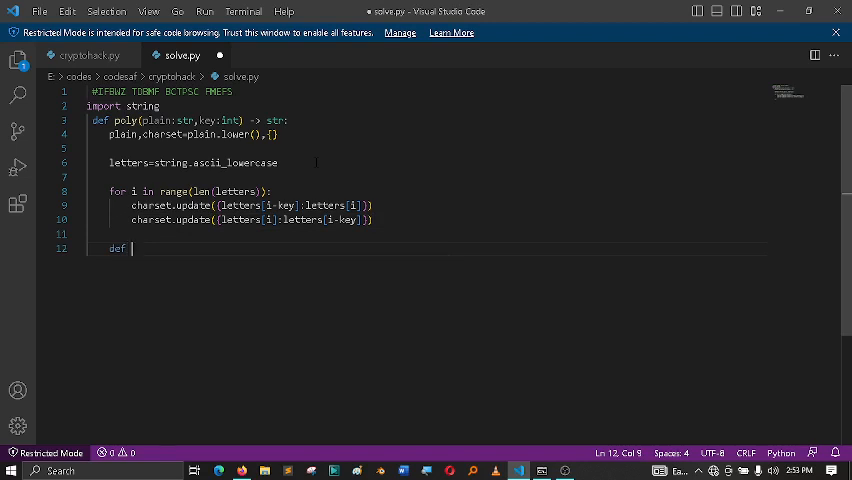
- Define encdec(plain:str,charset:dict) -> str: starting with an empty string es
{"action": "type", "text": "encdec()"}
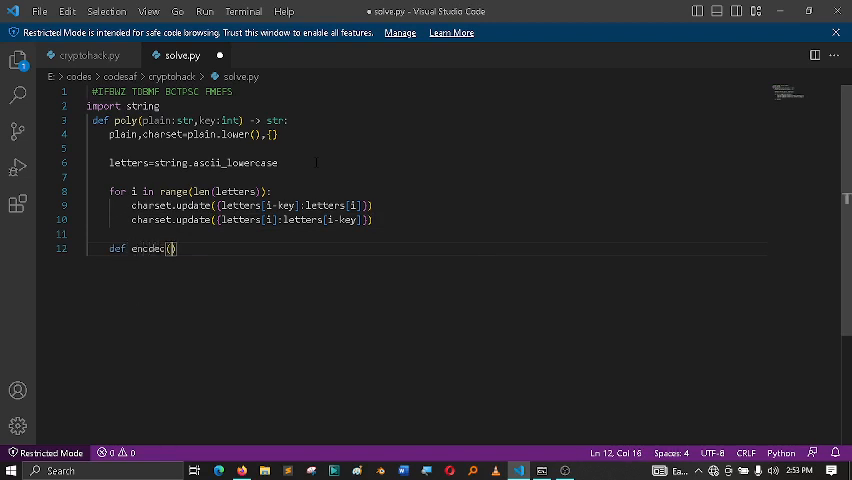
{"action": "type", "text": "plain"}
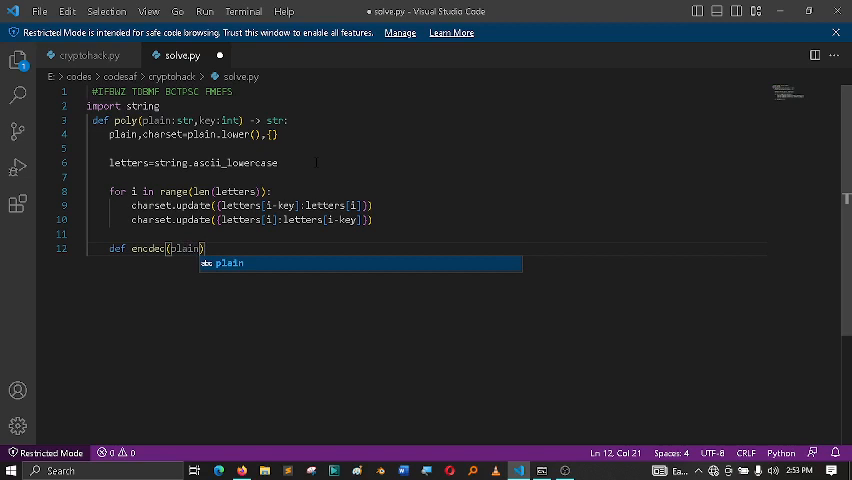
{"action": "type", "text": ":str,charset:dict"}
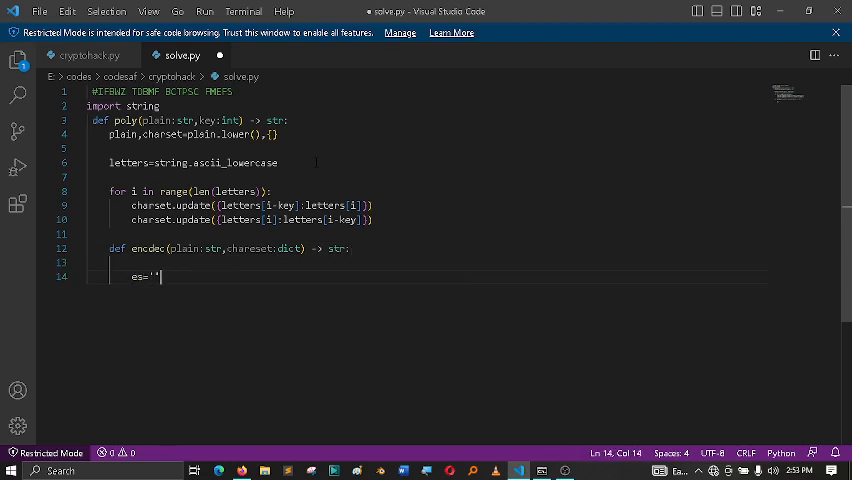
{"action": "key", "text": "Enter"}
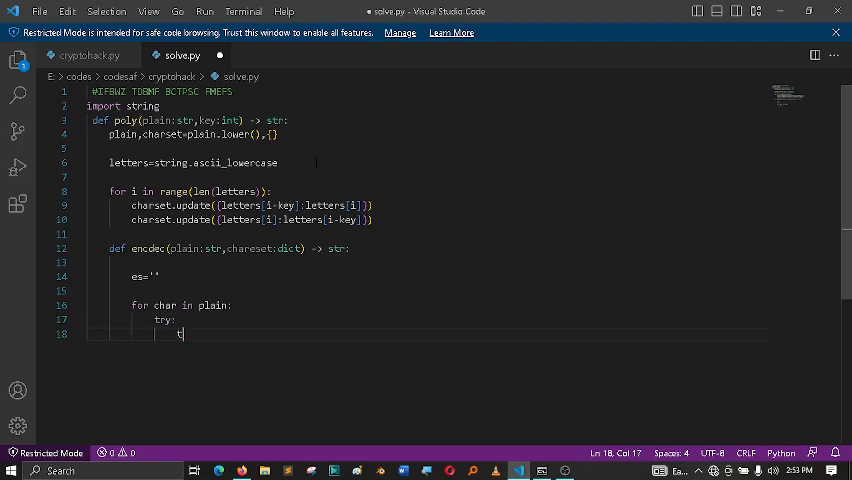
- Write encdec's try/except loop appending charset[char] or char to es, then return es
{"action": "type", "text": "es+=charset[char"}
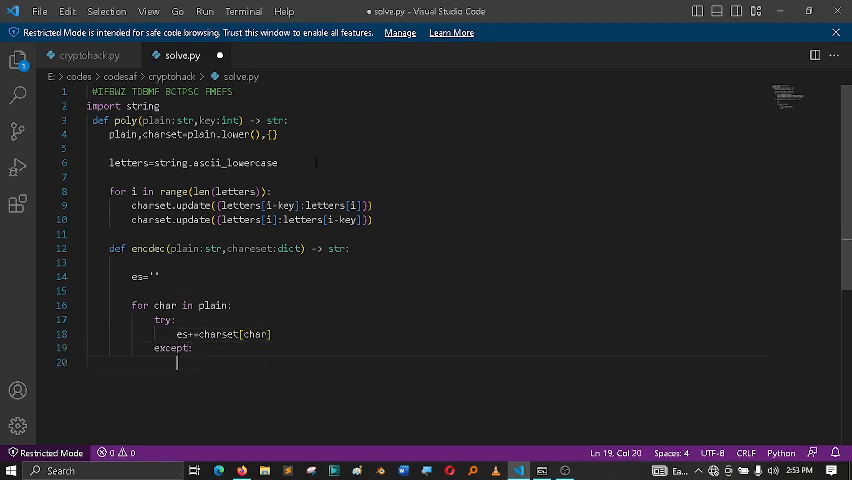
{"action": "type", "text": "es+=cha"}
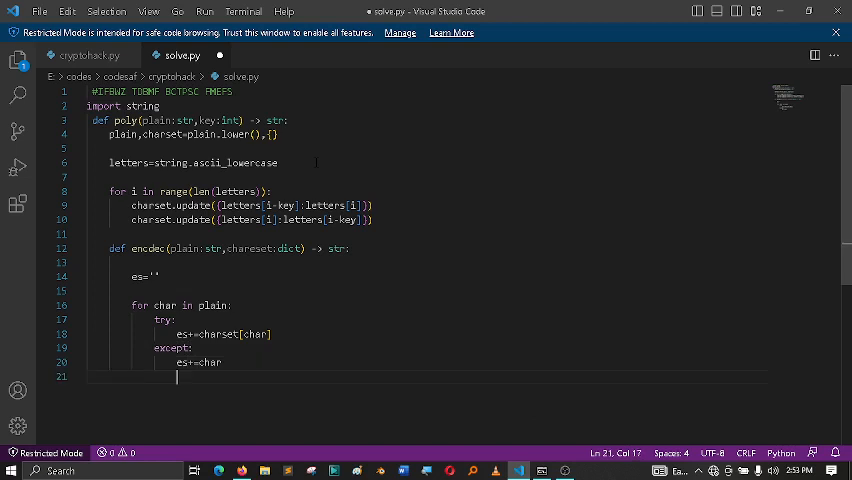
{"action": "type", "text": "return es"}
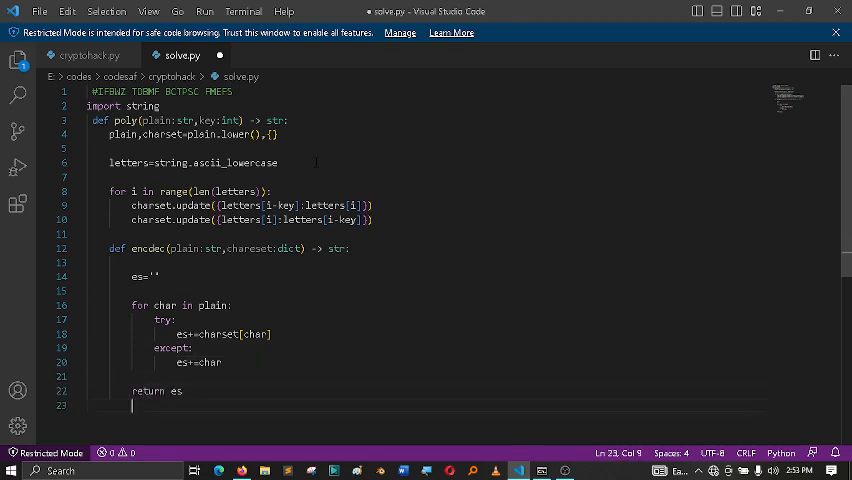
- Have poly return encdec(plain,charset).upper()
{"action": "type", "text": "return"}
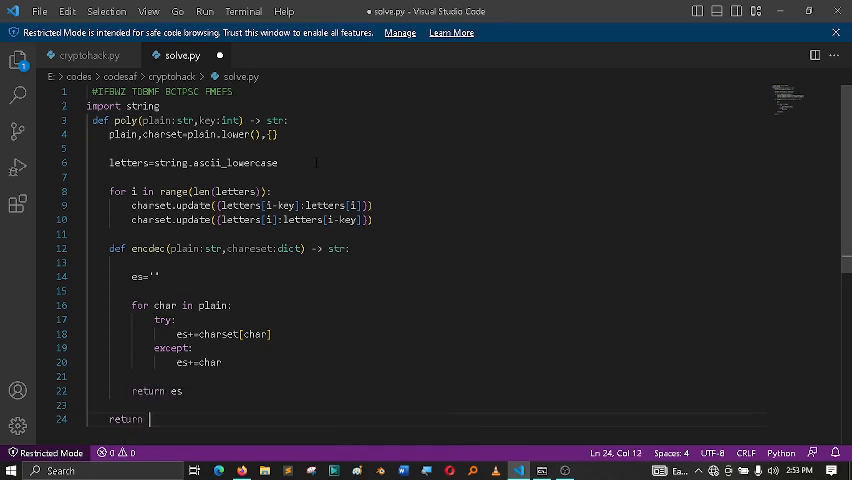
{"action": "type", "text": "encdec"}
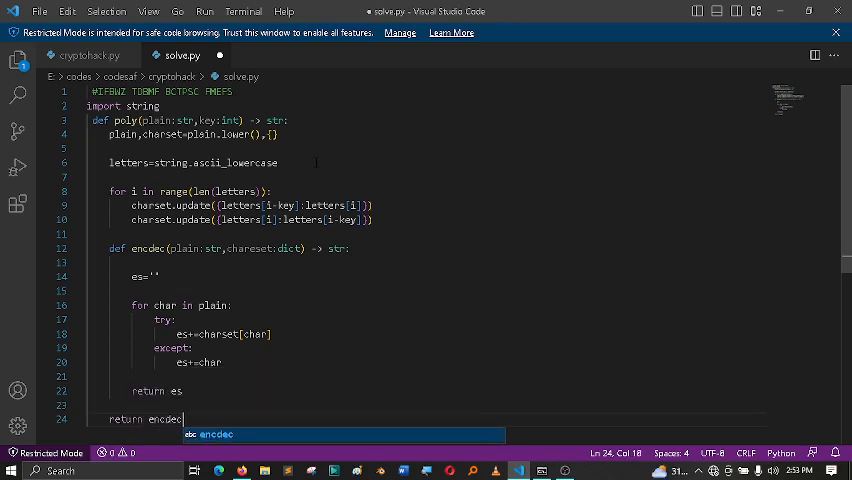
{"action": "type", "text": "(plain,"}
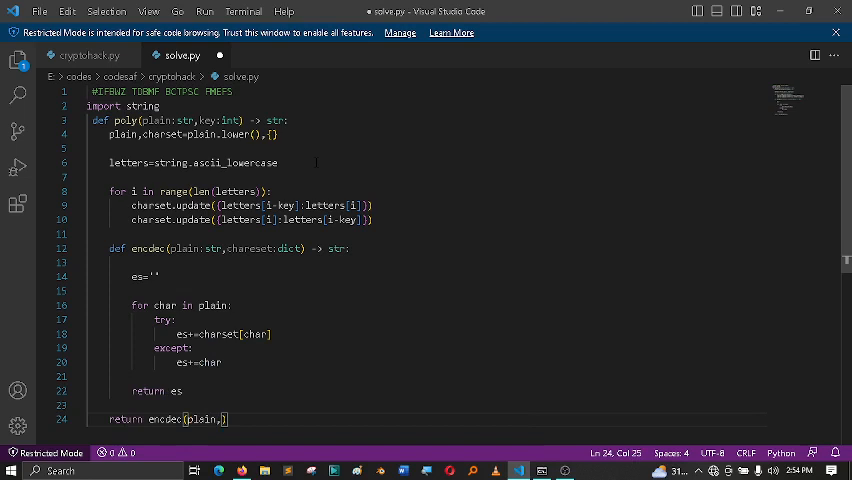
{"action": "type", "text": "charset"}
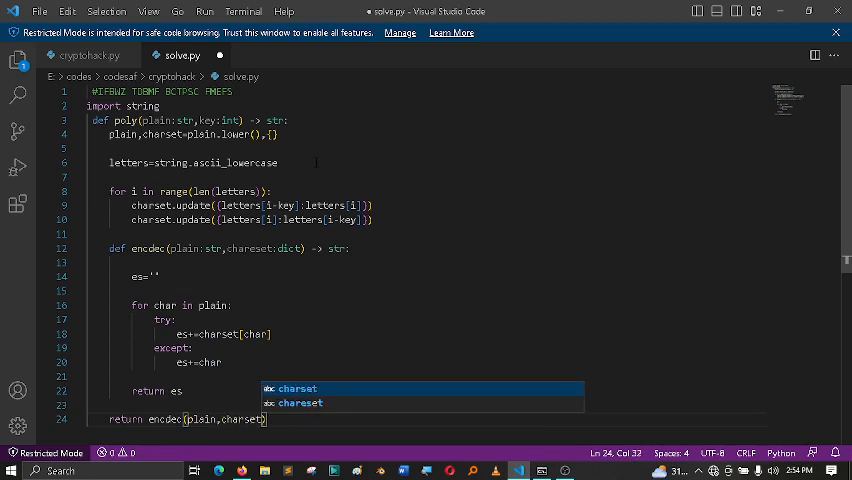
{"action": "type", "text": ").upper("}
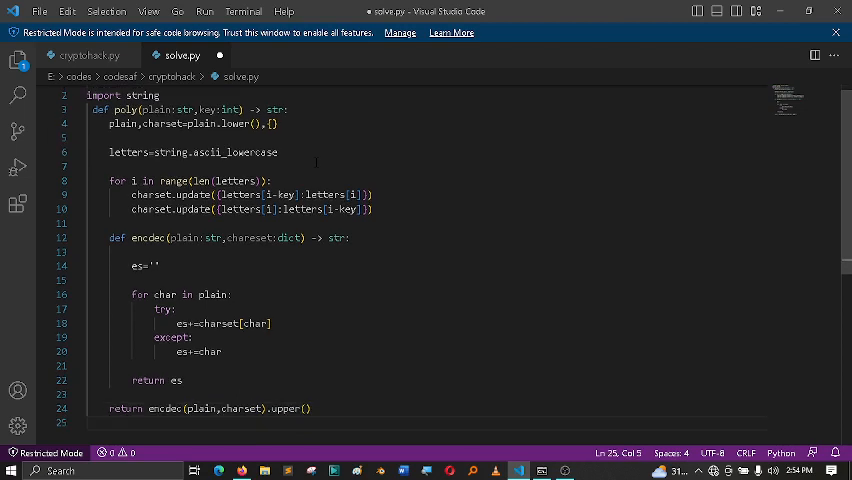
{"action": "scroll", "scroll_direction": "down", "scroll_amount": 3}
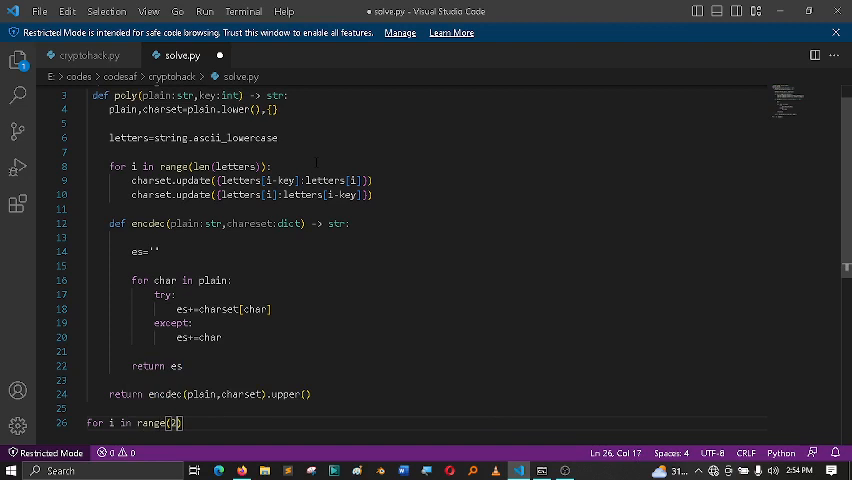
- Loop over range(26) computing possible_answer from poly for each key i
{"action": "type", "text": "6):"}
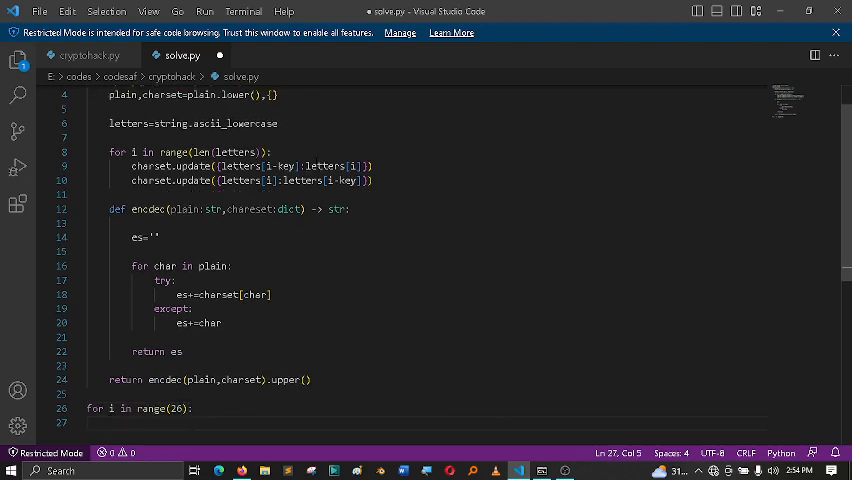
{"action": "type", "text": "possible_answer="}
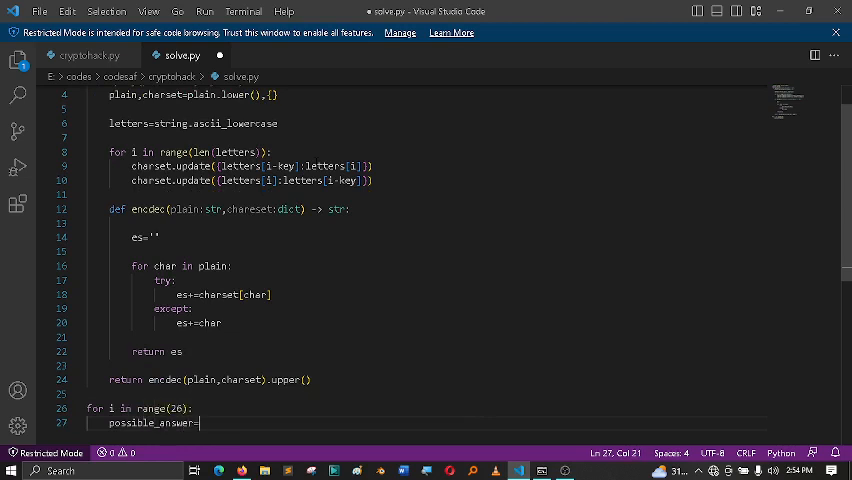
{"action": "type", "text": "poly(\"IFBWZ TDBMF BCTPSC FMEFS\")"}
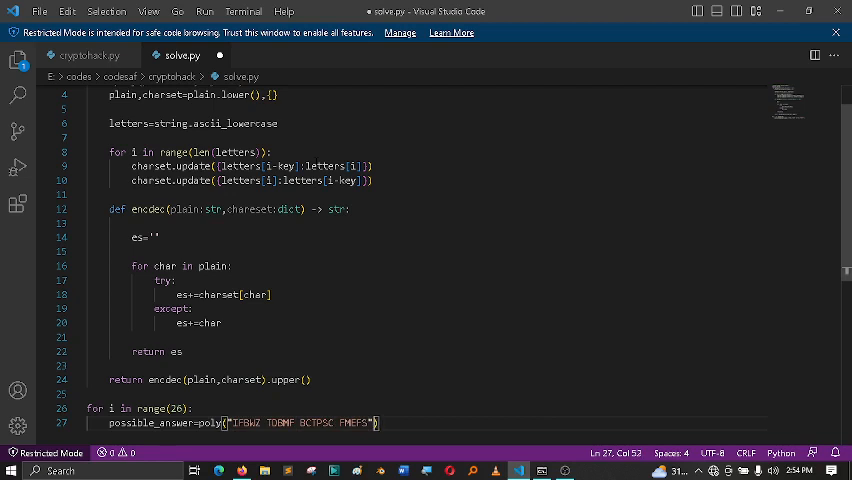
{"action": "type", "text": "i"}
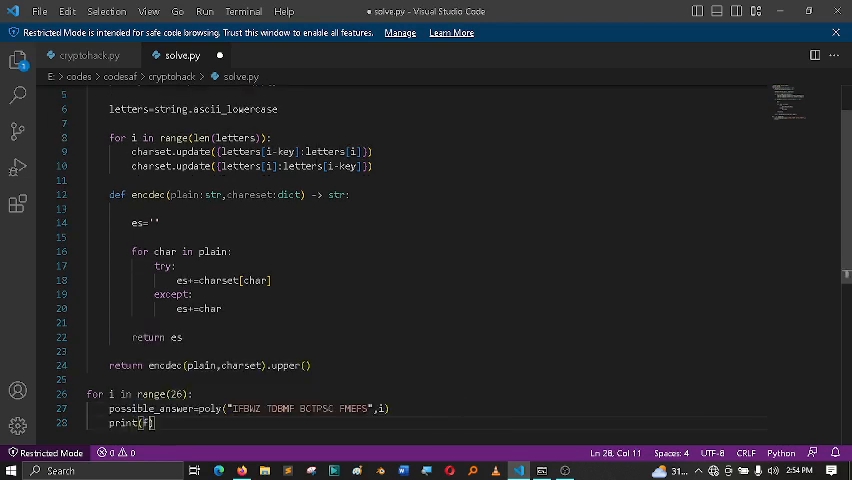
- Print each possible_answer as an f-string followed by ', Key:' and the key i
{"action": "type", "text": "possible_answer}'"}
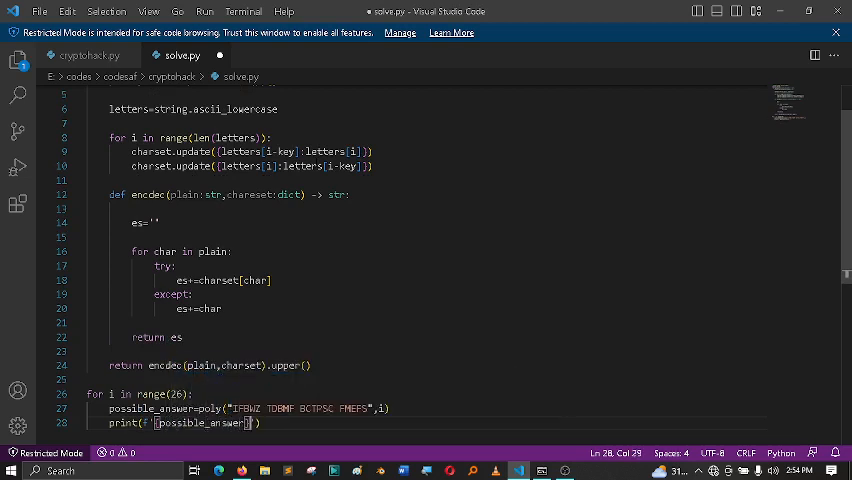
{"action": "type", "text": ", Key/"}
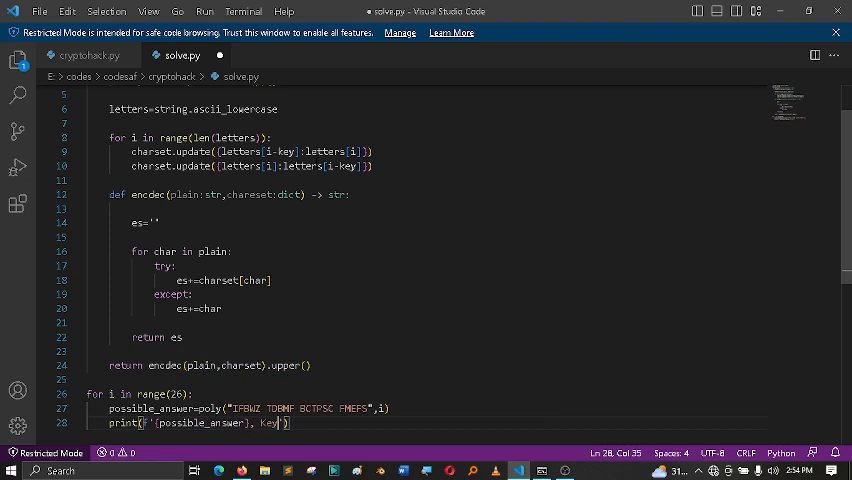
{"action": "type", "text": "i+1}"}
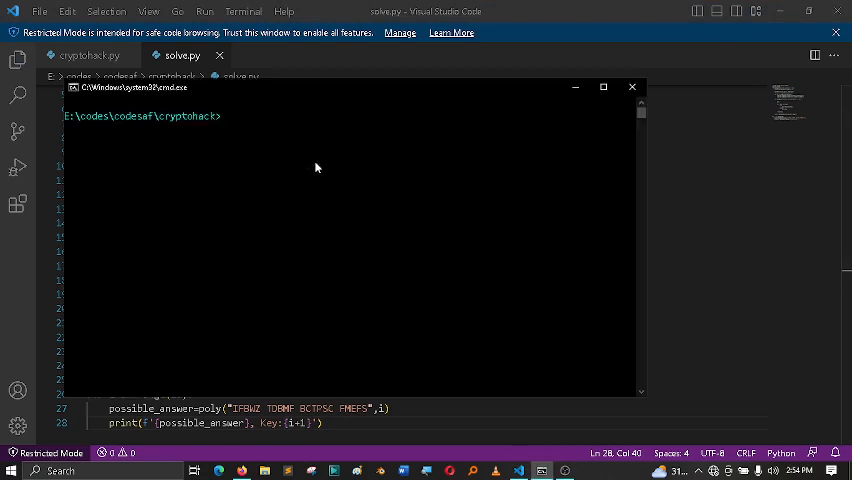
- Run python solve.py in Command Prompt and return to VS Code after the IndentationError
{"action": "type", "text": "python solve.py"}
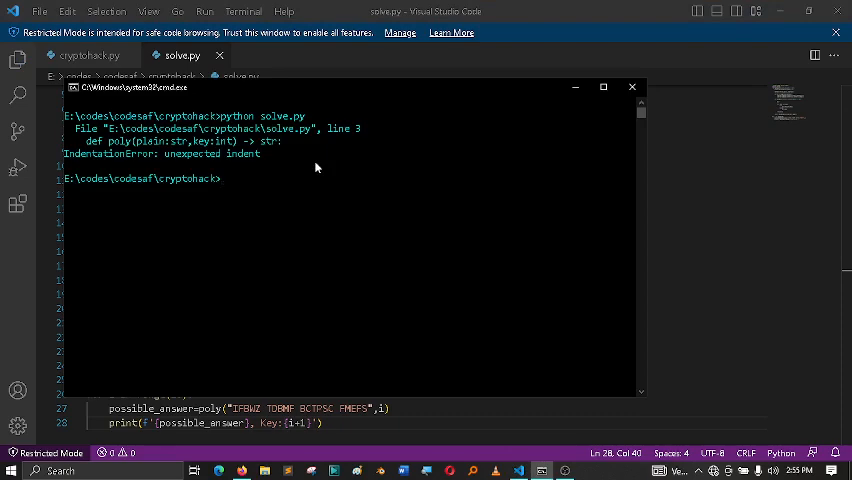
{"action": "left_click", "coordinate": [632, 88]}
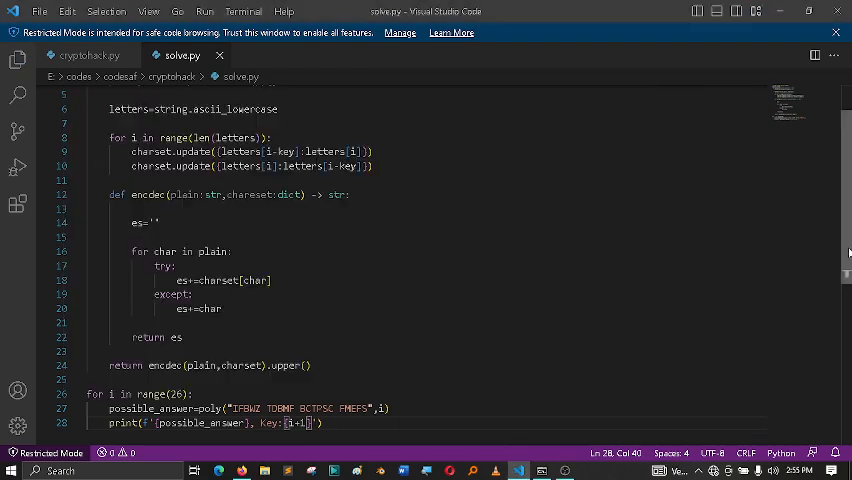
{"action": "scroll", "scroll_direction": "up", "scroll_amount": 3}
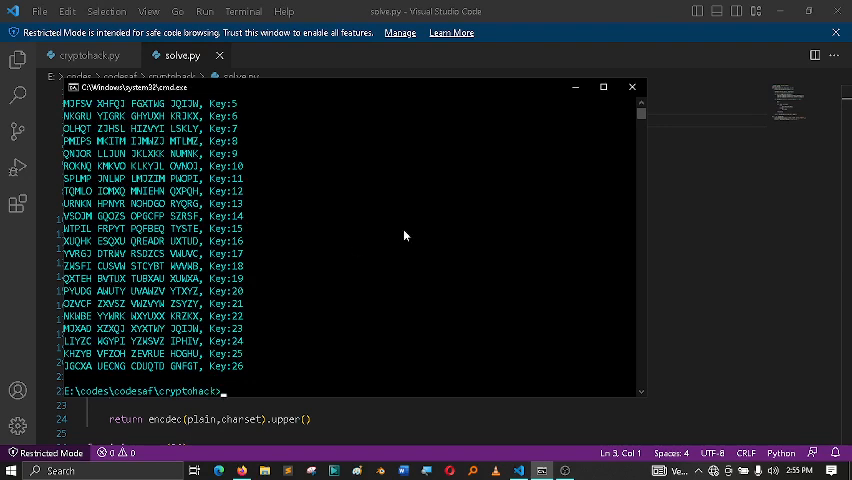
{"action": "mouse_move", "coordinate": [288, 284]}
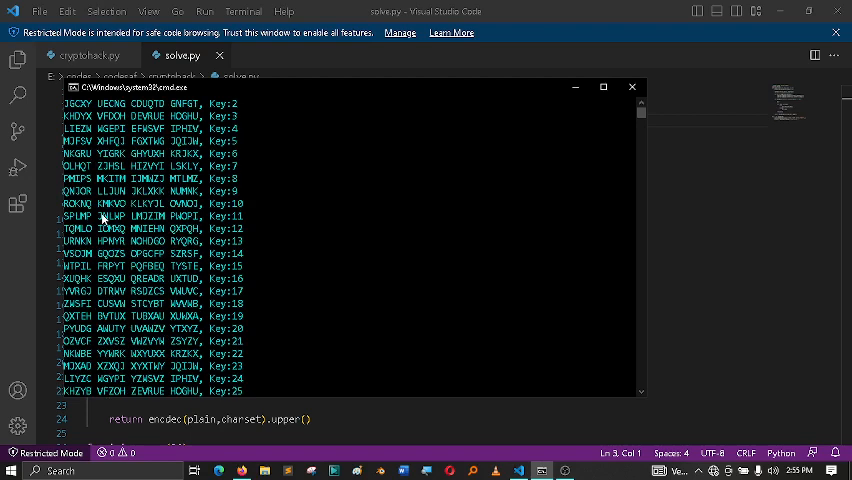
- Scroll the script and switch back to the terminal to rerun solve.py, revealing HEAVY SCALE ABSORB ELDER
{"action": "scroll", "scroll_direction": "down", "scroll_amount": 3}
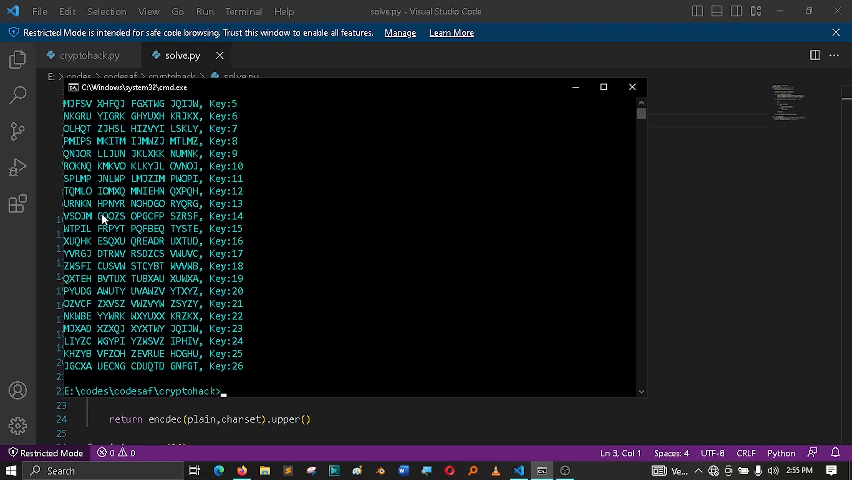
{"action": "left_click", "coordinate": [632, 86]}
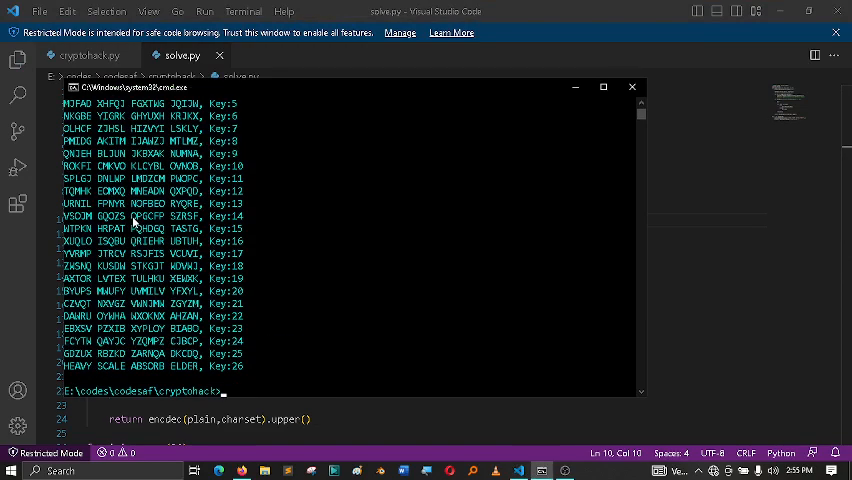
{"action": "mouse_move", "coordinate": [108, 304]}
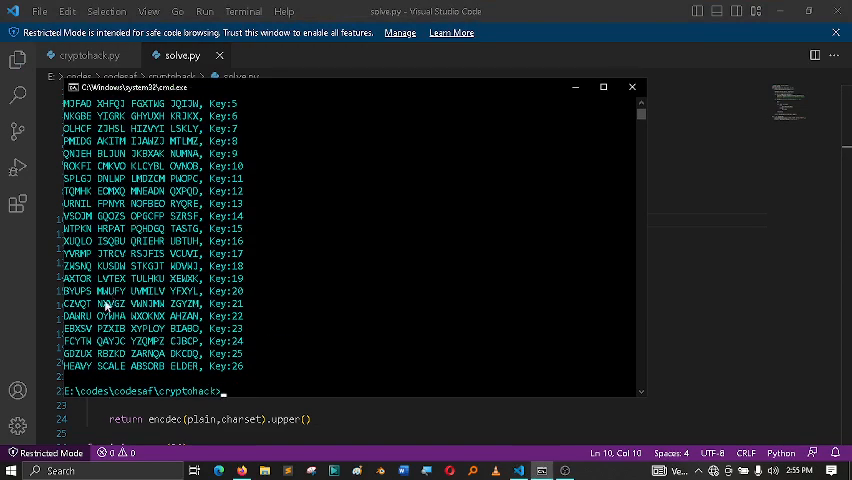
{"action": "mouse_move", "coordinate": [64, 370]}
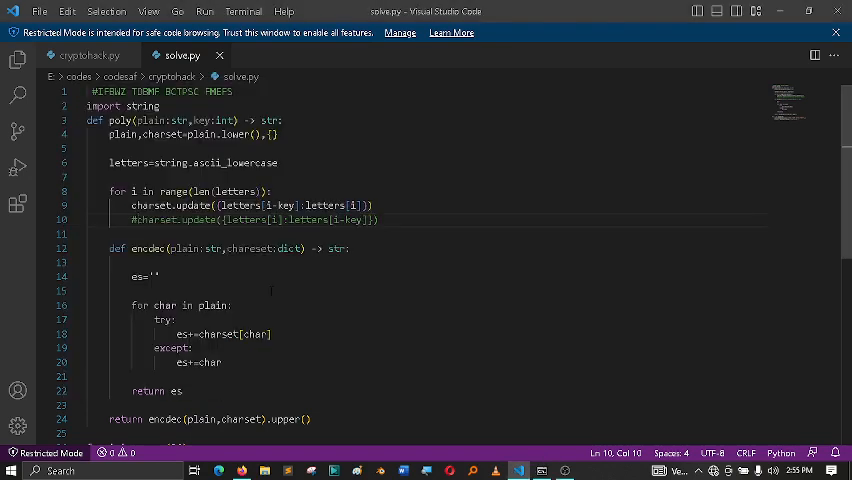
- Fill the CryptoHack register form's email and passwords, with HEAVY SCALE ABSORB ELDER as the answer
{"action": "left_click", "coordinate": [240, 470]}
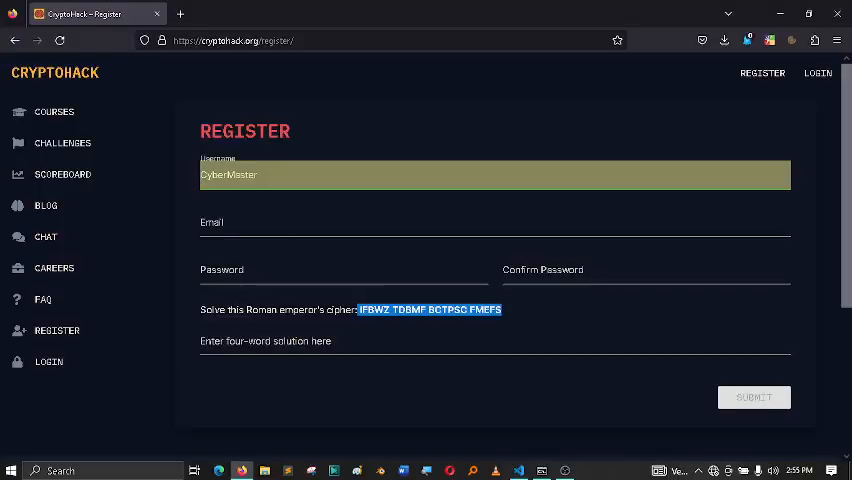
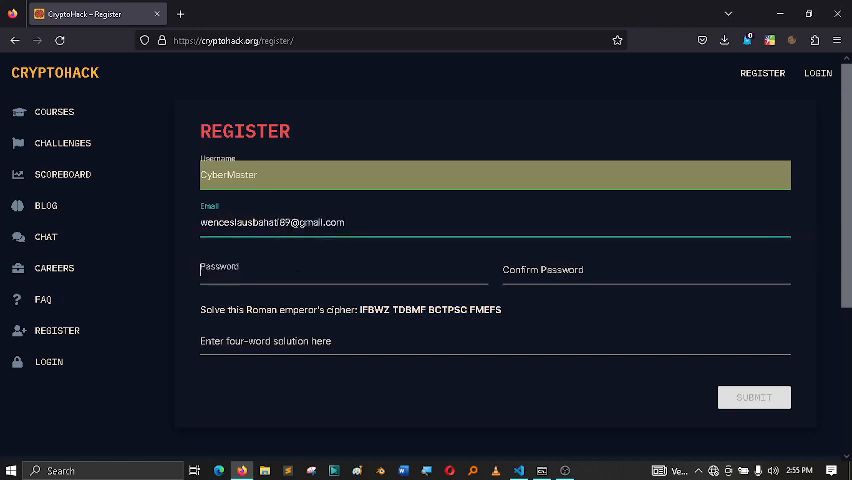
{"action": "left_click", "coordinate": [344, 268]}
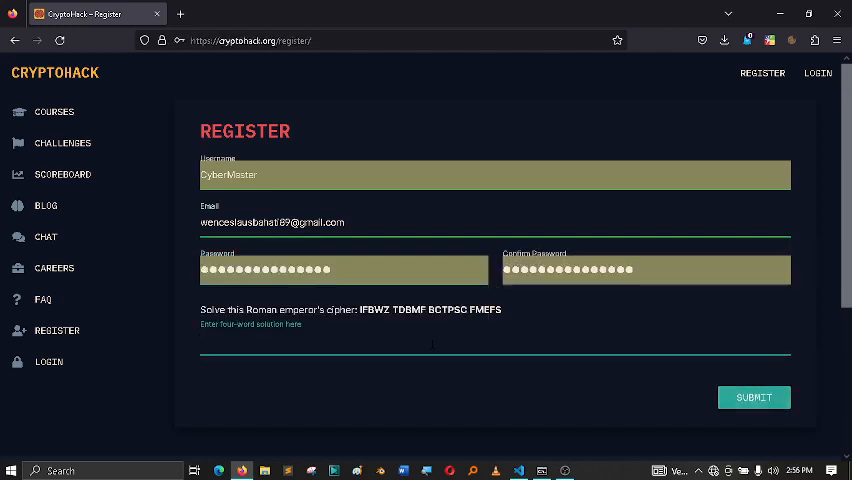
{"action": "type", "text": "HEAVY SCALE ABSORB ELDER"}
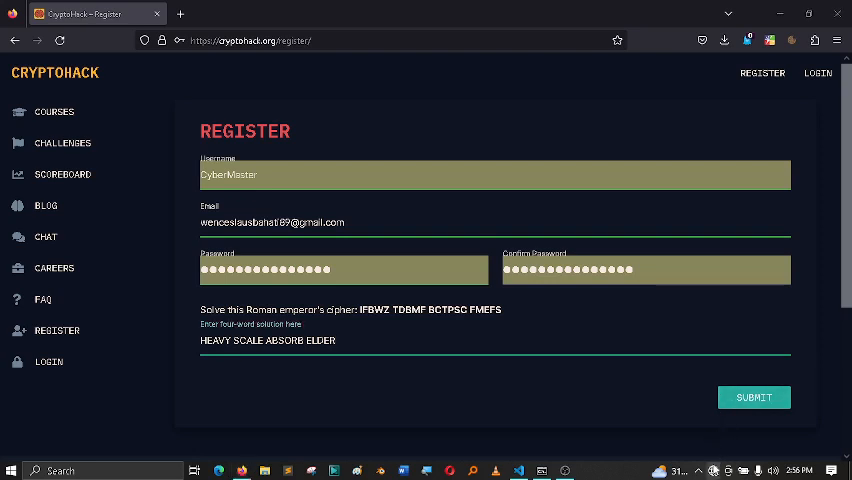
- Enter HEAVY SCALE ABSORB ELDER as the cipher solution and submit the registration
{"action": "left_click", "coordinate": [714, 470]}
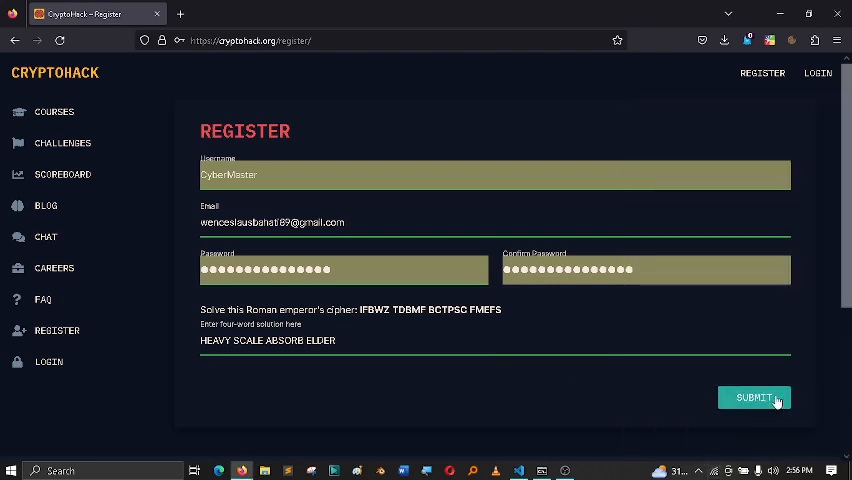
{"action": "left_click", "coordinate": [752, 396]}
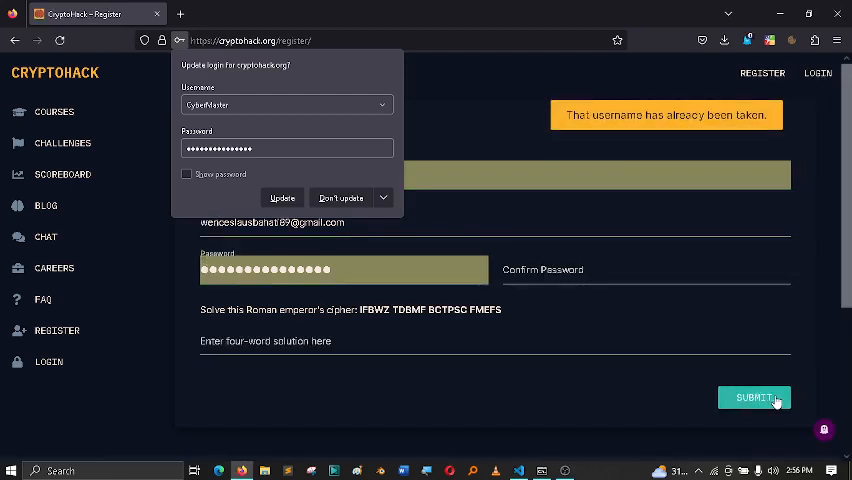
{"action": "mouse_move", "coordinate": [754, 396]}
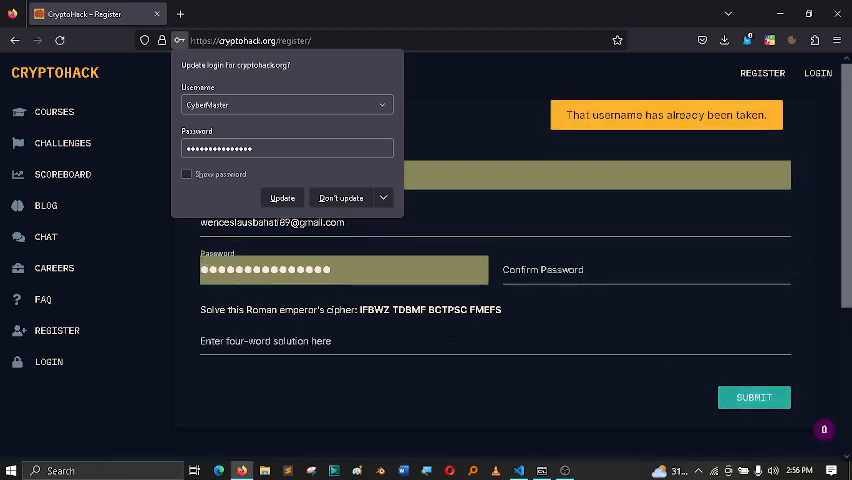
- Decline Firefox's saved-password update and select the cipher text on the page
{"action": "left_click", "coordinate": [340, 196]}
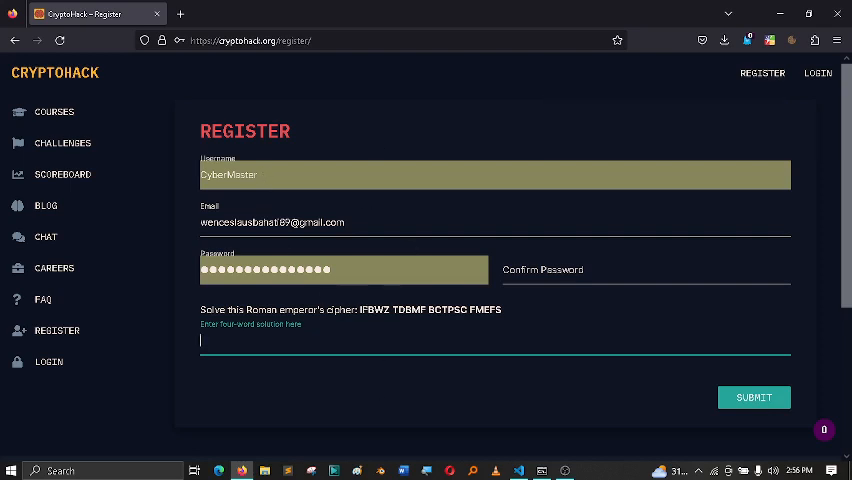
{"action": "left_click_drag", "start_coordinate": [362, 308], "coordinate": [502, 308]}
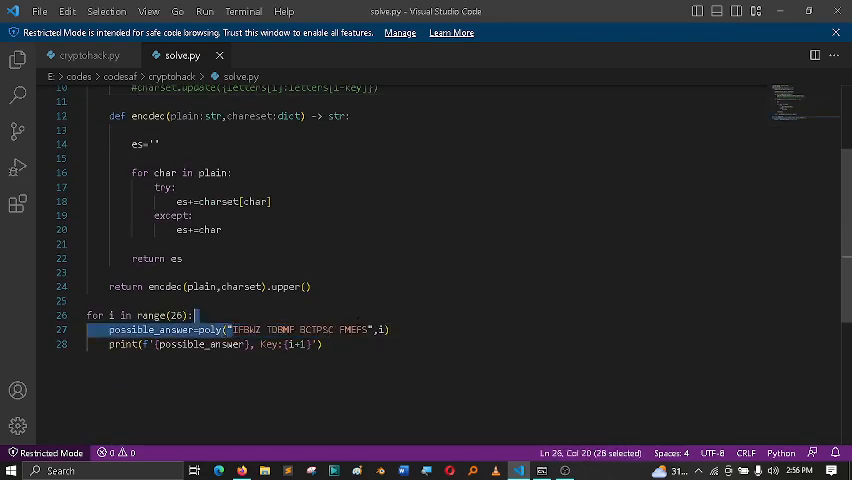
- Return to the register page and answer the prompt about resending the form
{"action": "left_click", "coordinate": [368, 330]}
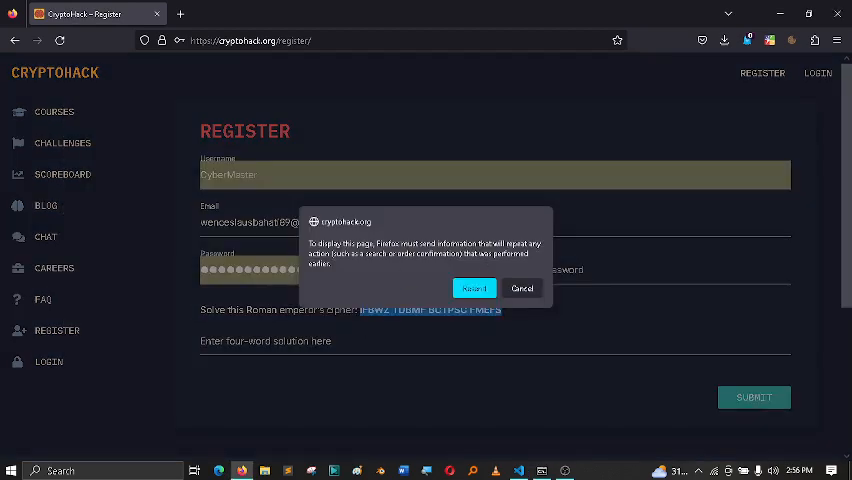
{"action": "left_click", "coordinate": [472, 288]}
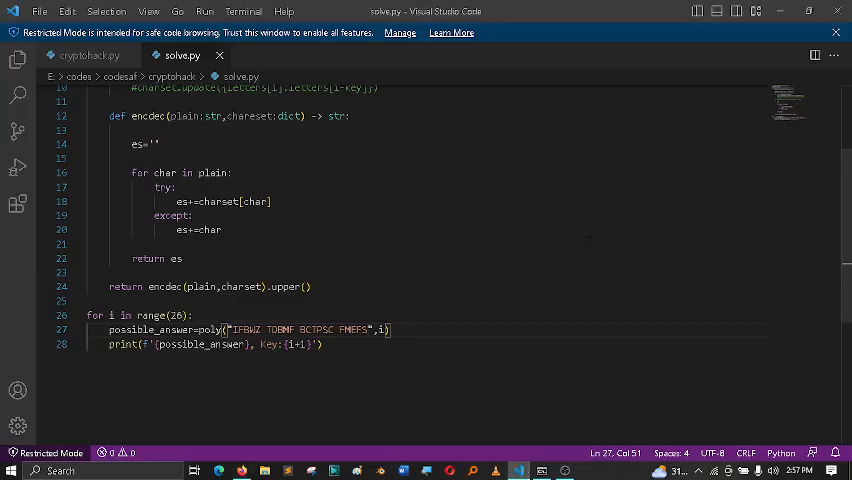
{"action": "mouse_move", "coordinate": [722, 464]}
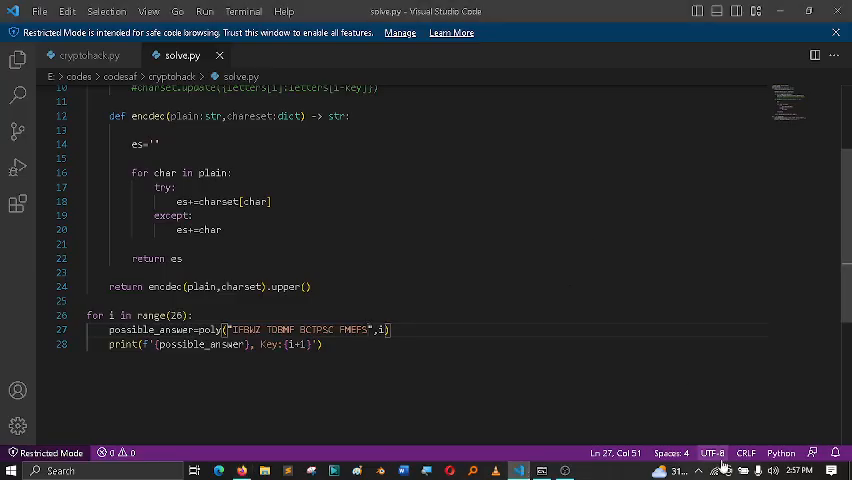